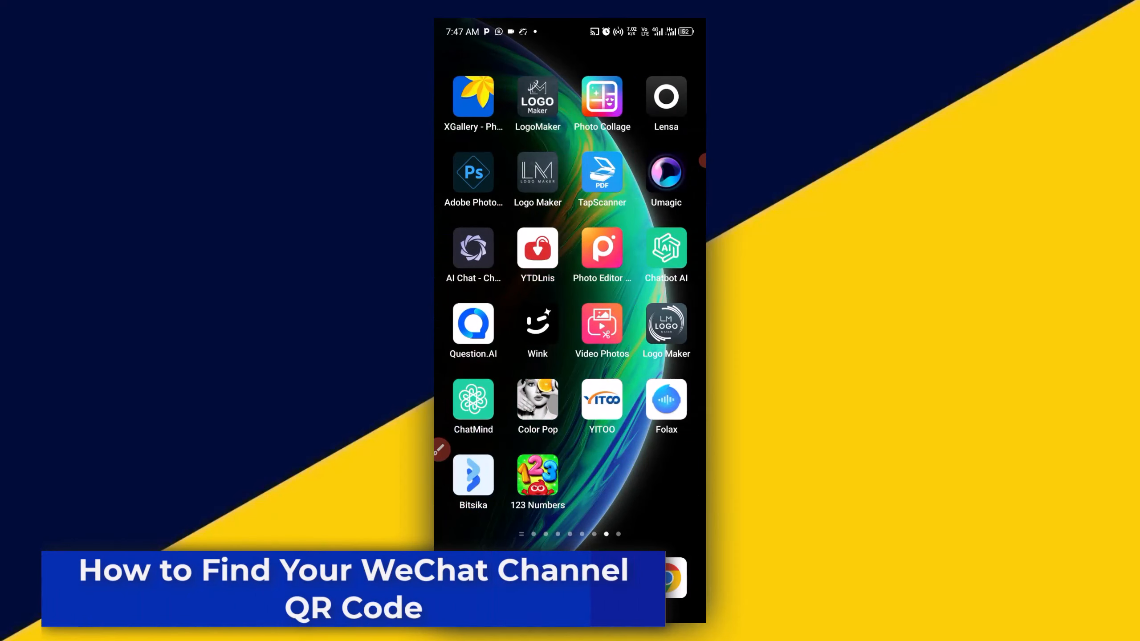
Swipe the Android home screen left to the page holding the WeChat icon.
{"action": "scroll", "scroll_direction": "left", "scroll_amount": 3}
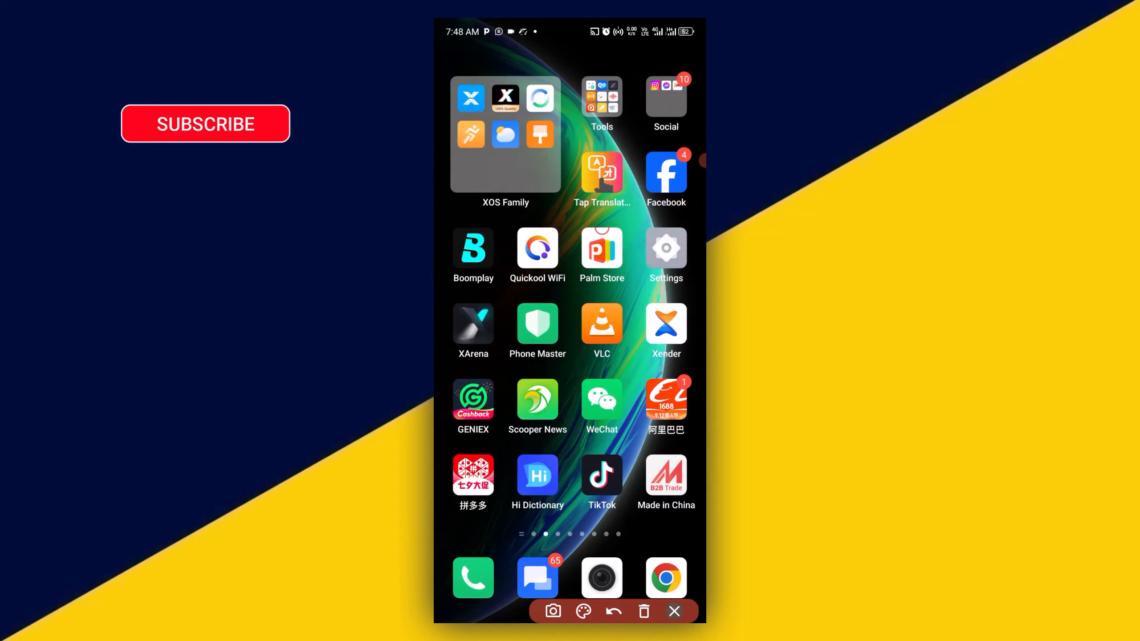
Launch WeChat and open the Discover tab to reach your Channels profile.
{"action": "left_click", "coordinate": [601, 402]}
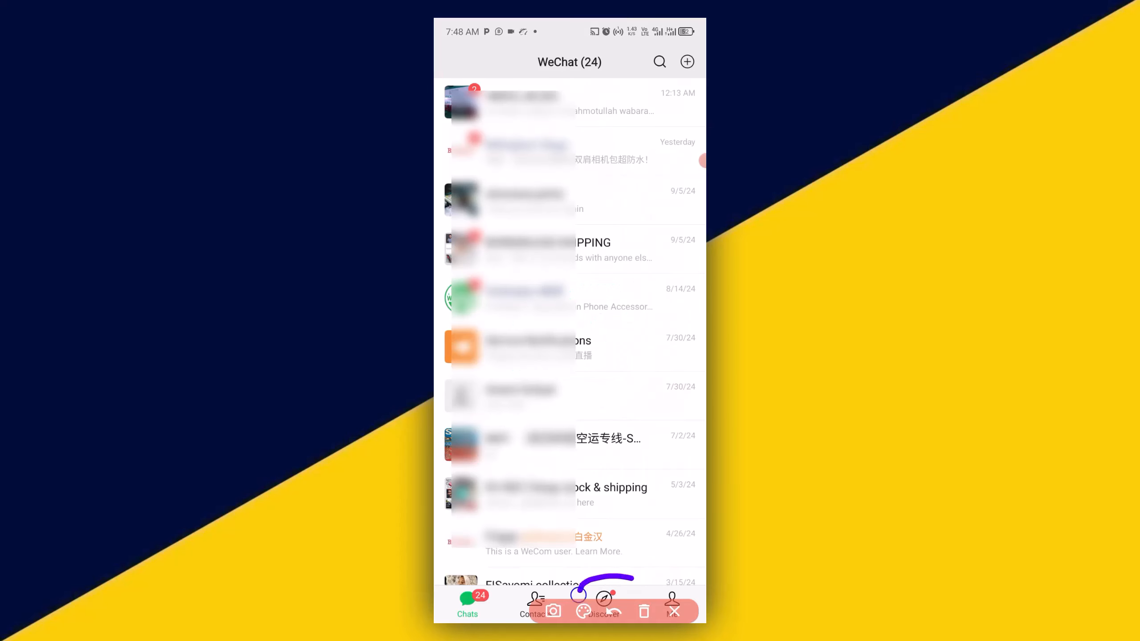
{"action": "left_click", "coordinate": [603, 604]}
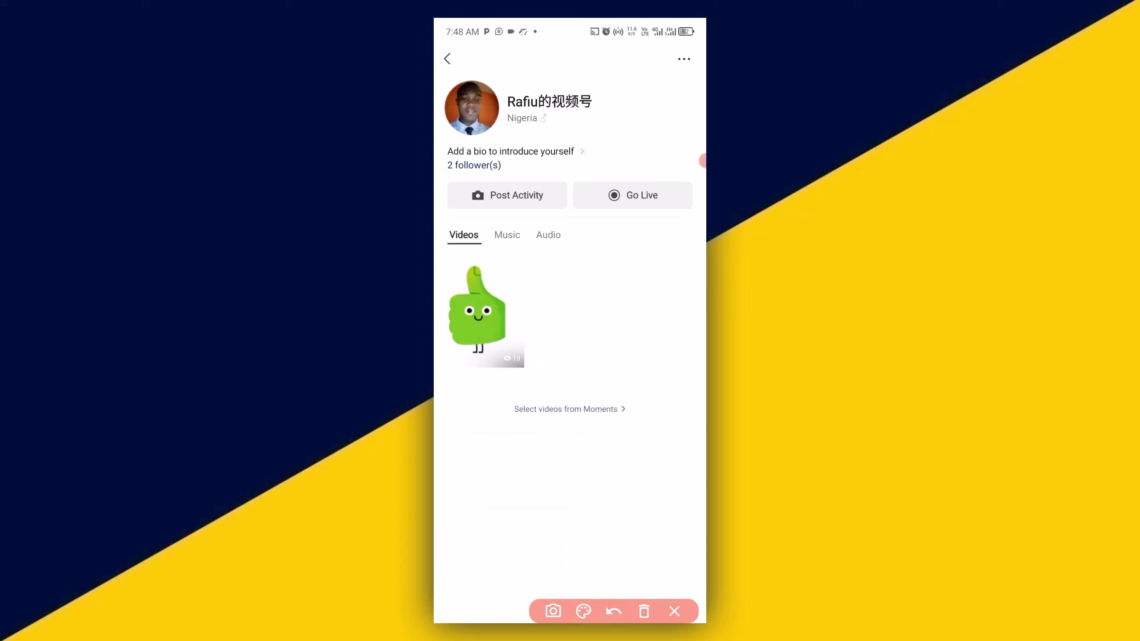
Open the Channels three-dot menu and choose My QR Code.
{"action": "left_click_drag", "start_coordinate": [631, 69], "coordinate": [680, 58]}
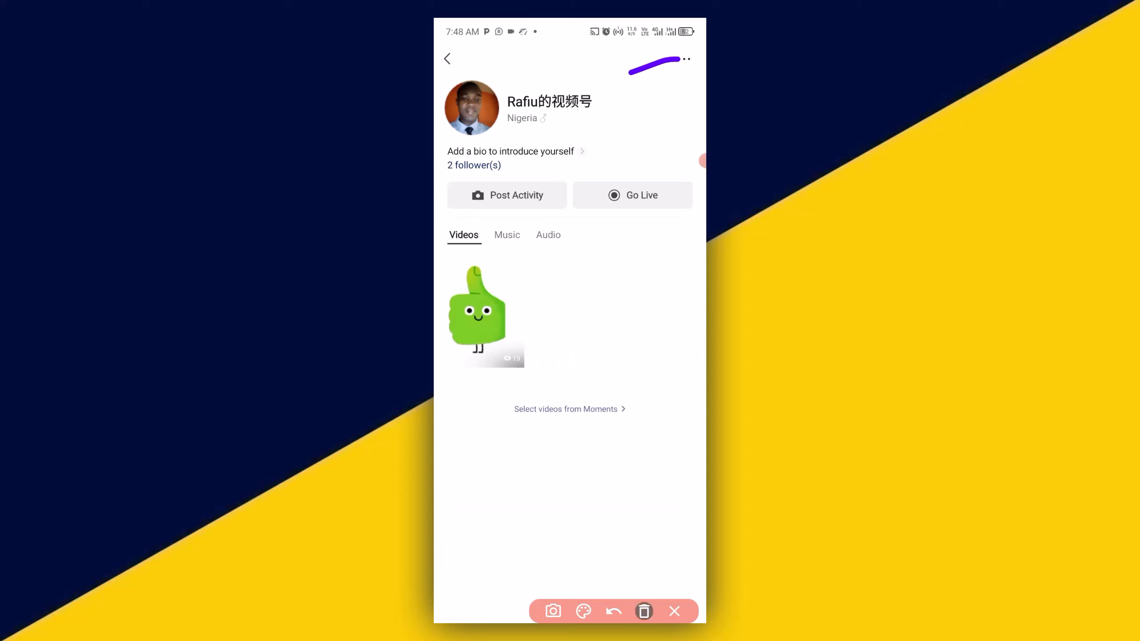
{"action": "left_click", "coordinate": [686, 59]}
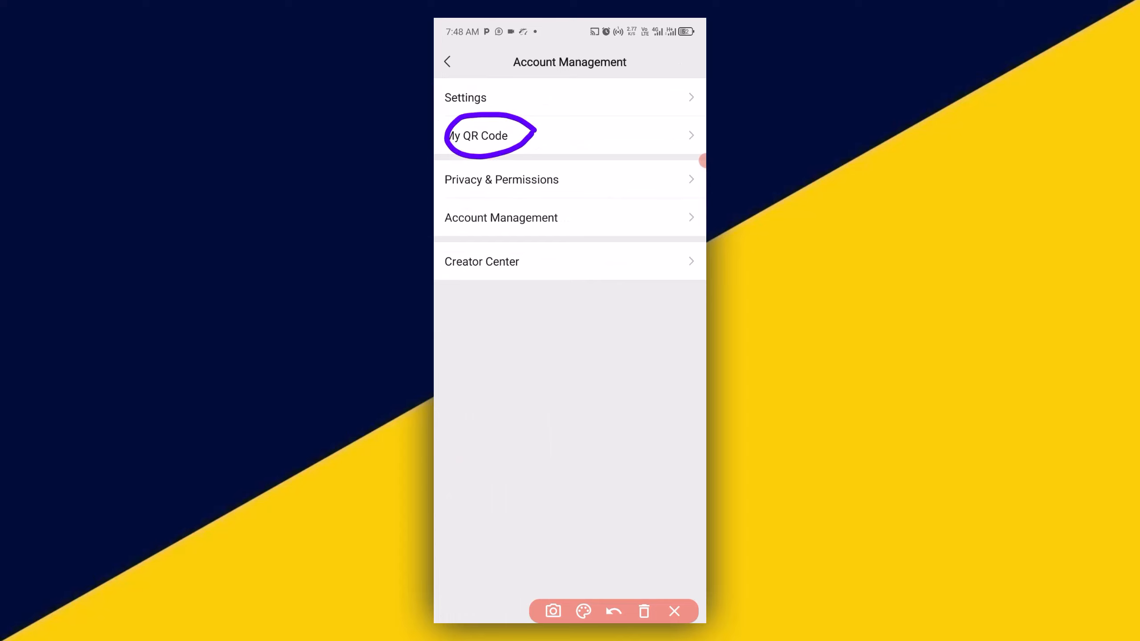
{"action": "left_click", "coordinate": [478, 135]}
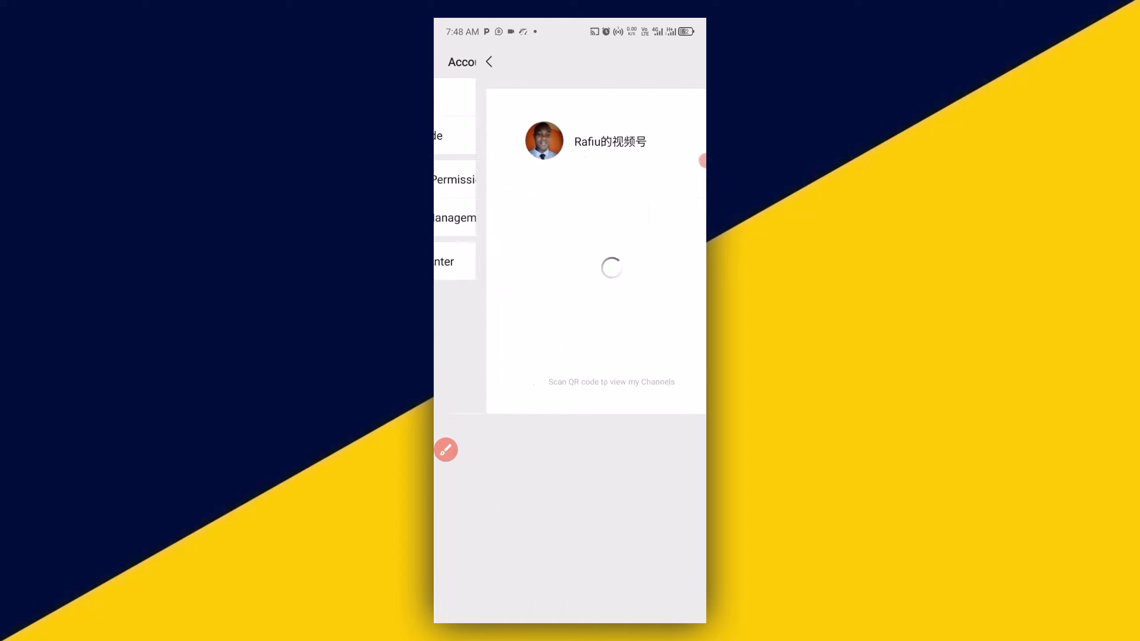